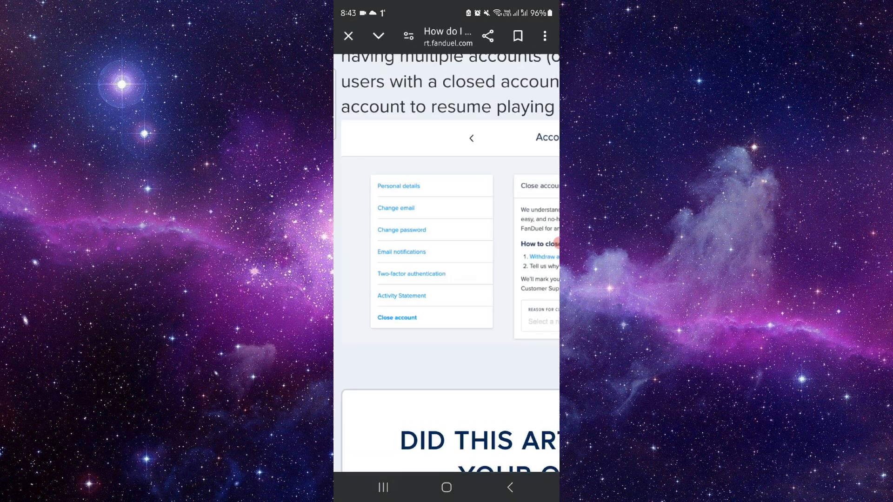
{"action": "scroll", "scroll_direction": "down", "scroll_amount": 3}
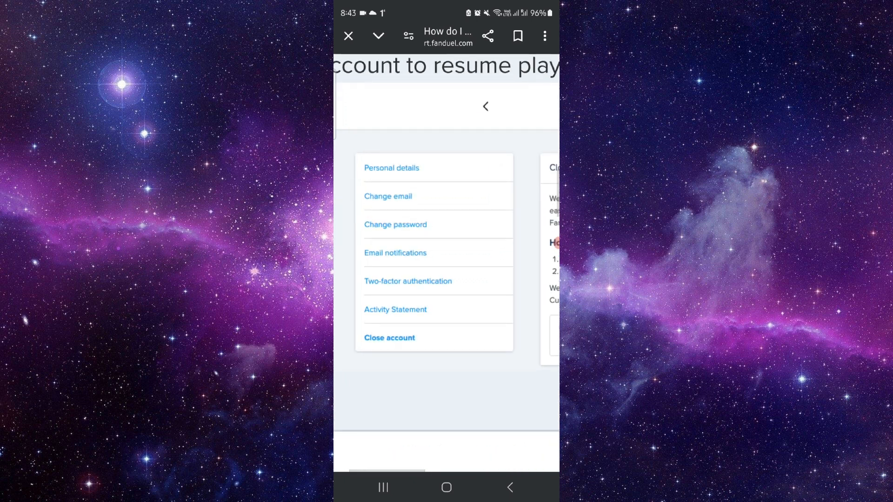